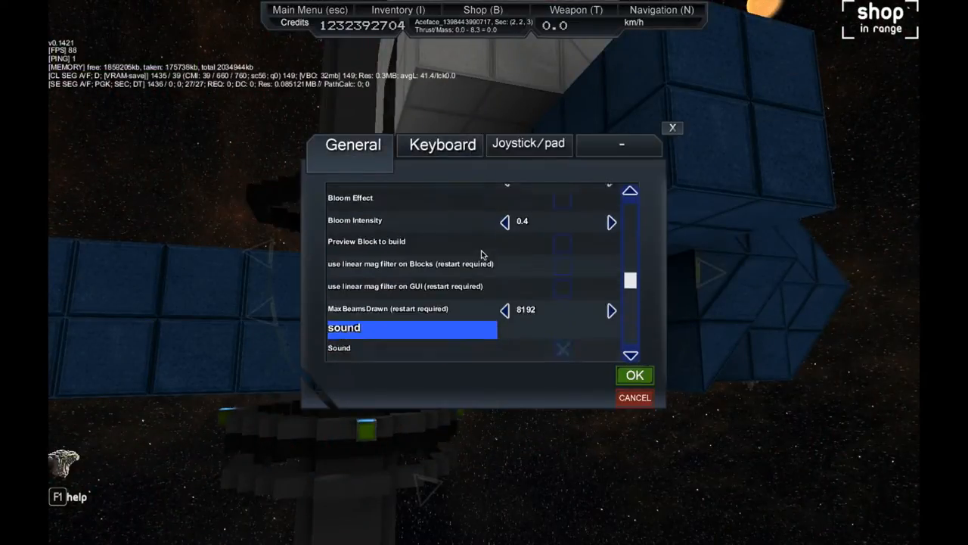
# Place rows of glowing system blocks along the ship and cap their ends with white hull.
pyautogui.click(634, 376)
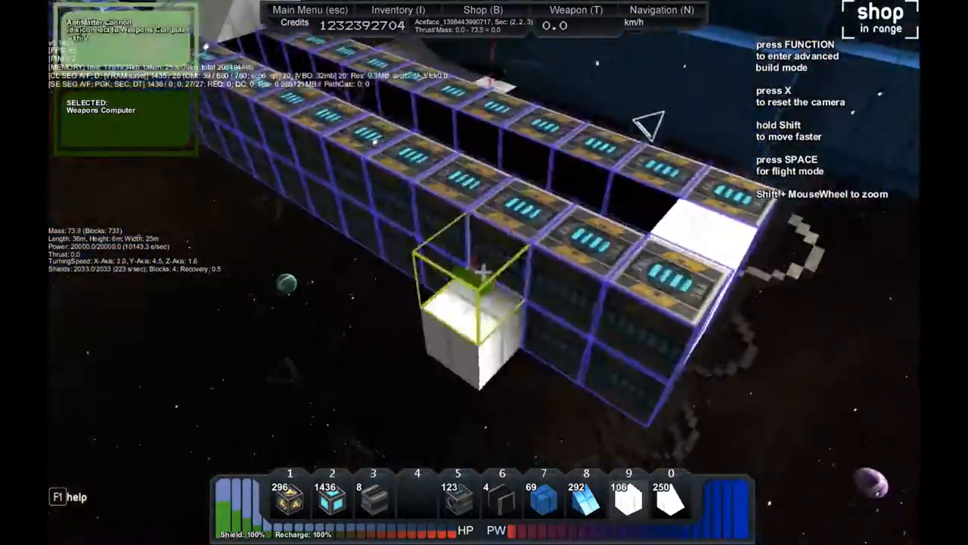
# Bring up the shop and select the Hardened Hull (White) entry in its listing.
pyautogui.press('function')
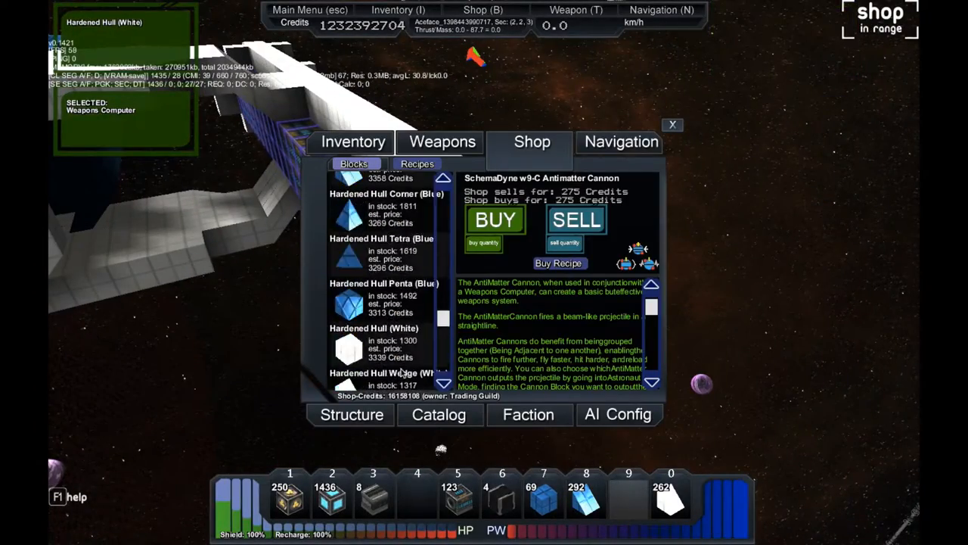
pyautogui.click(672, 124)
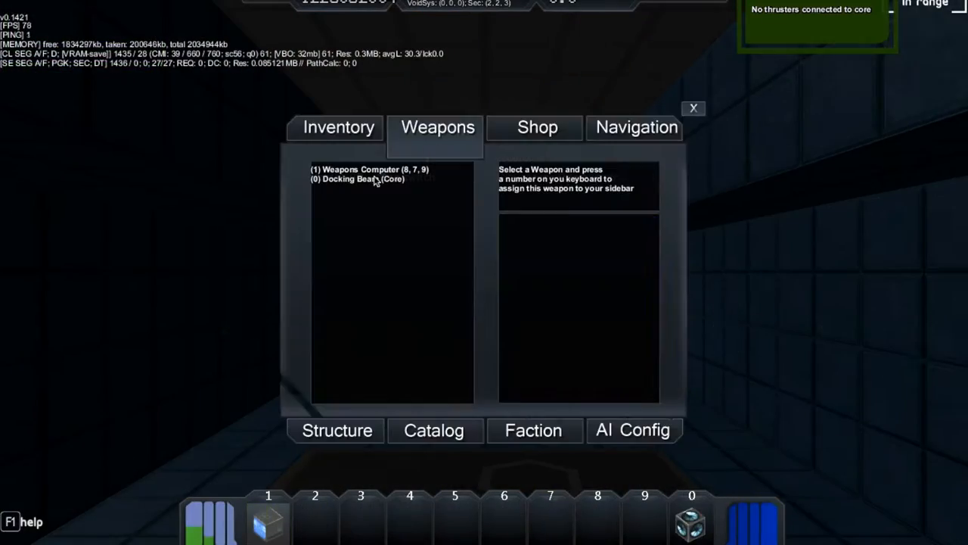
# Assign the Docking Beam from the ship's weapons list.
pyautogui.click(693, 107)
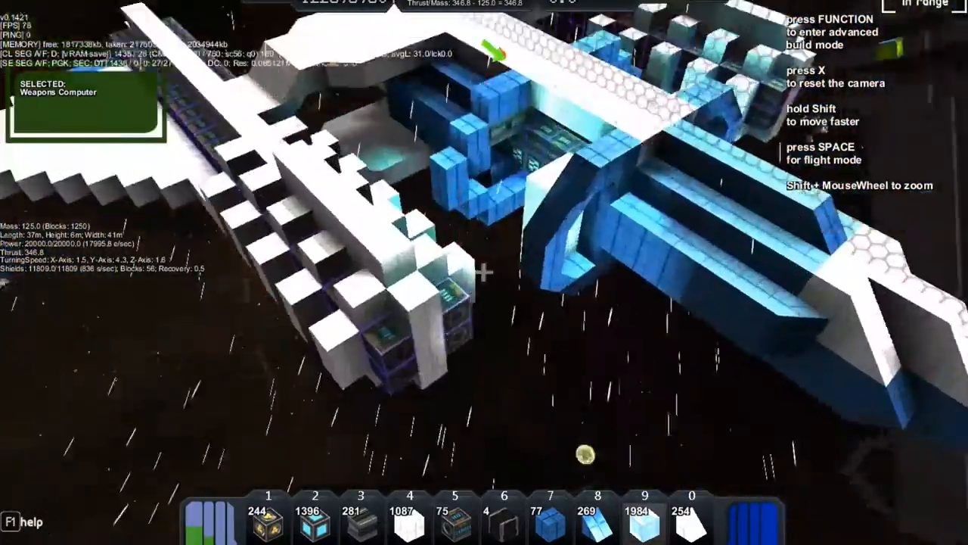
# Return to build mode on the blue hull after shaping the wings and body sections.
pyautogui.press('space')
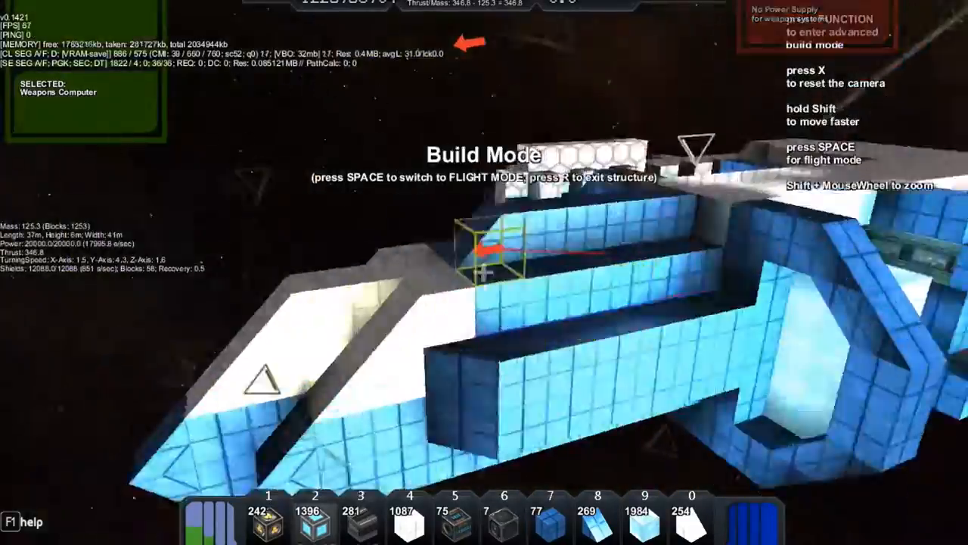
# Alternate between flight tests and build mode, adding white hull blocks between flights.
pyautogui.press('space')
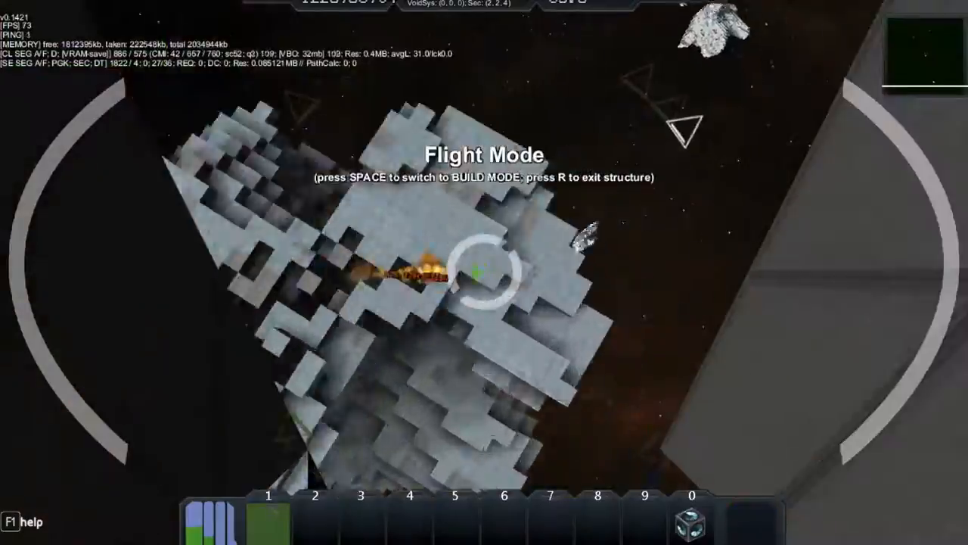
pyautogui.press('space')
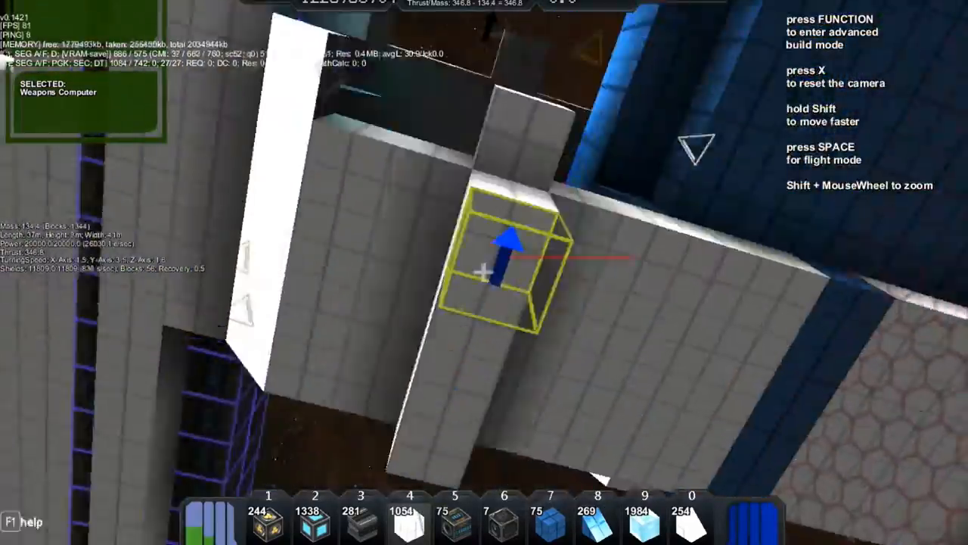
pyautogui.press('space')
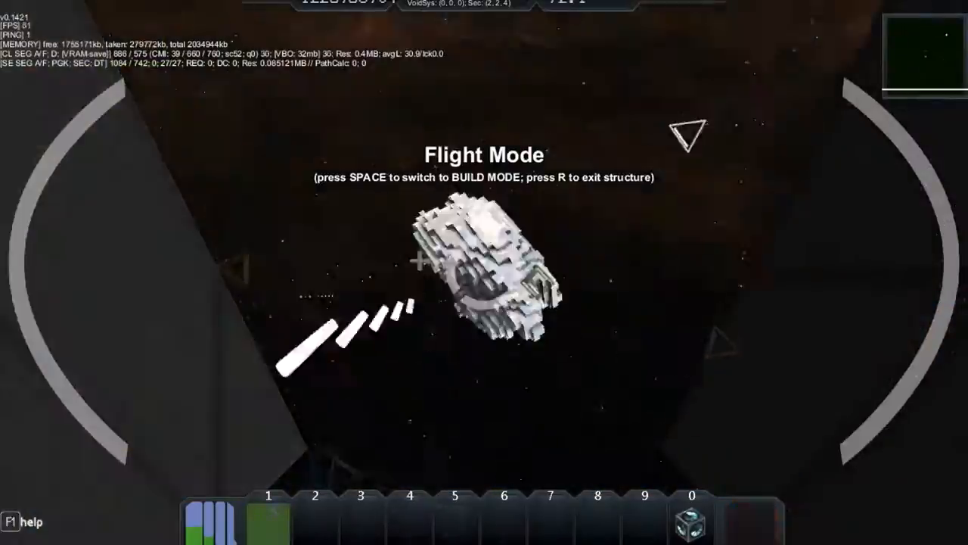
pyautogui.press('space')
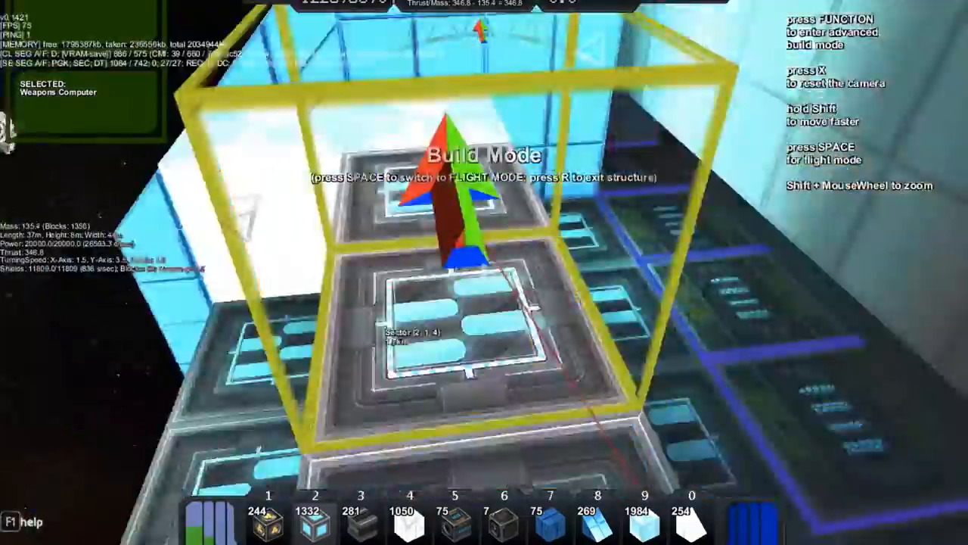
pyautogui.press('space')
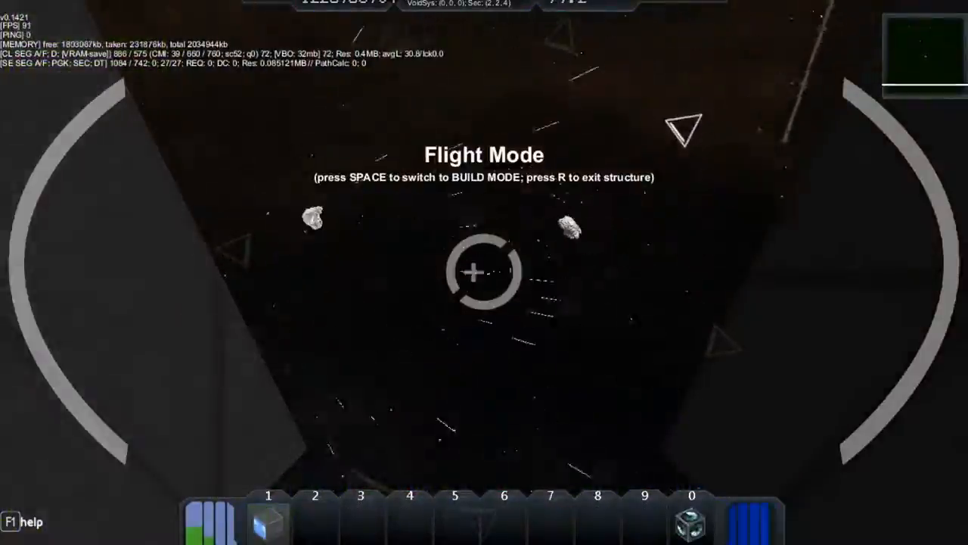
pyautogui.press('space')
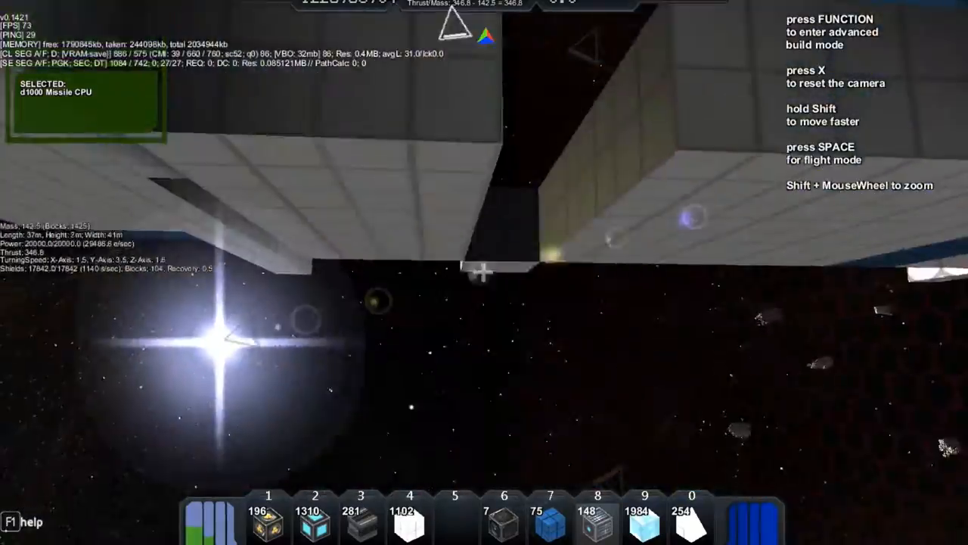
pyautogui.moveTo(484, 272)
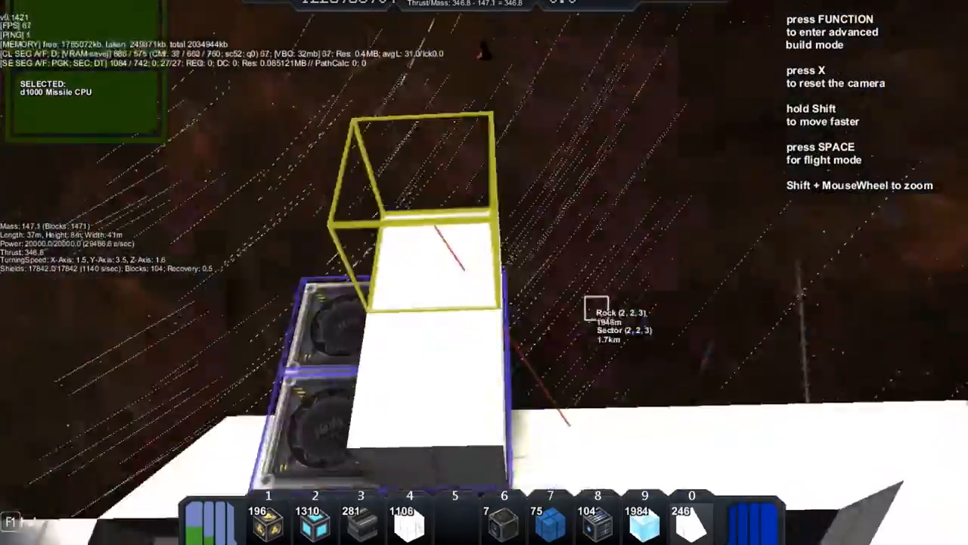
# Place the missile CPU and launcher blocks and cover them with white hull.
pyautogui.press('space')
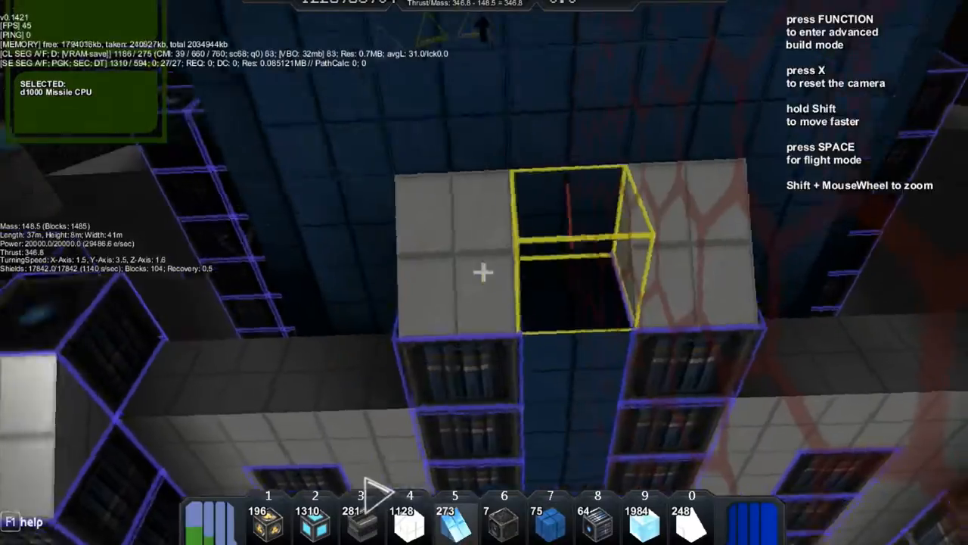
# Briefly take flight control, then return to build missile array blocks around the d1000 Missile CPU.
pyautogui.press('space')
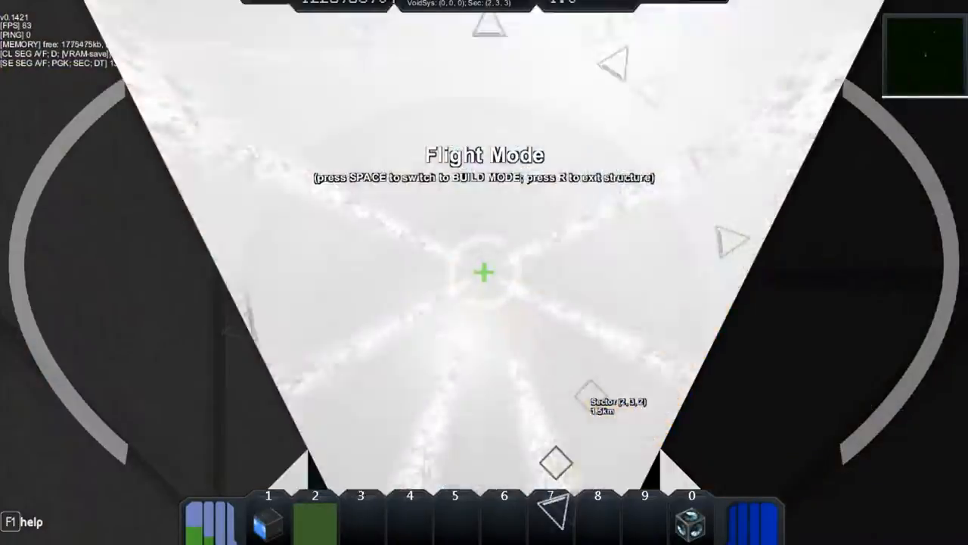
pyautogui.press('space')
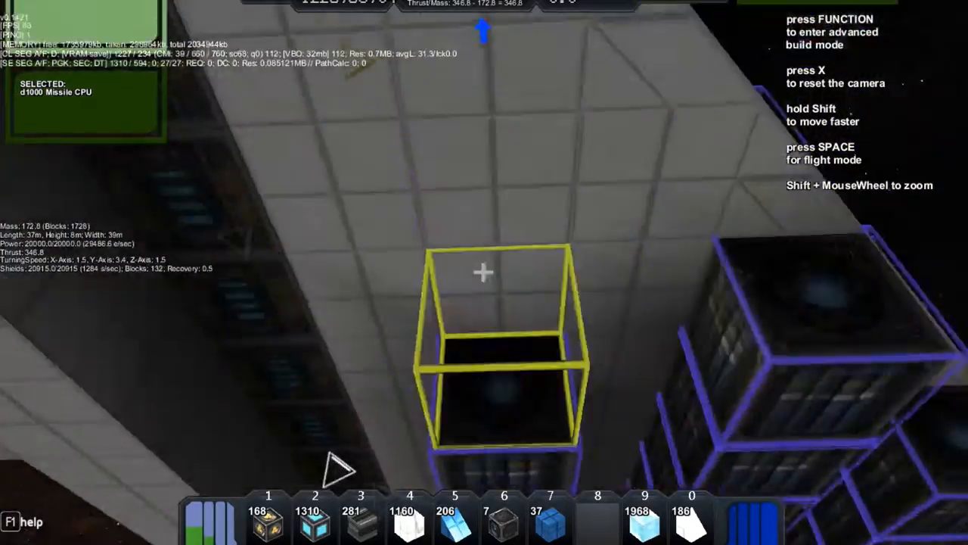
# Fly the fighter to the station and bring up the d1000 Missile Array shop listing.
pyautogui.press('space')
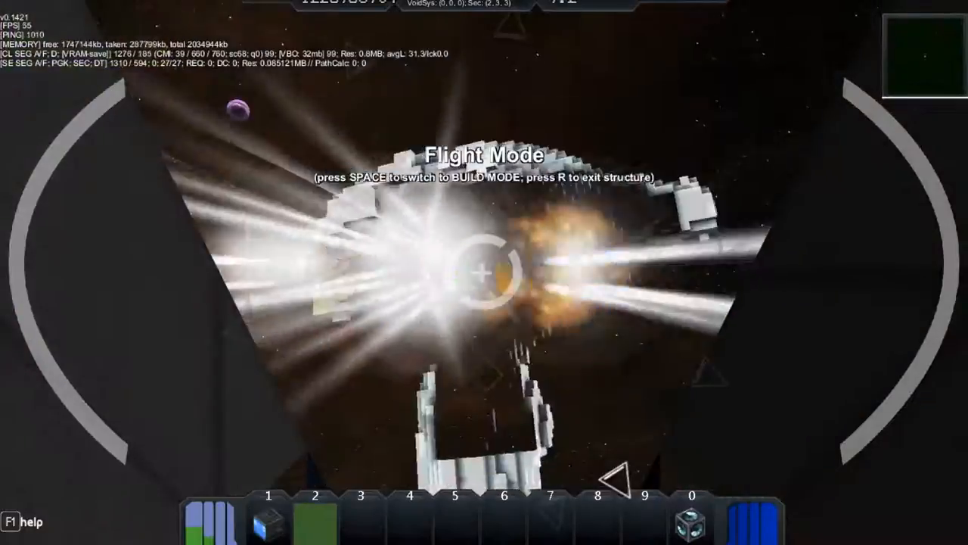
pyautogui.press('space')
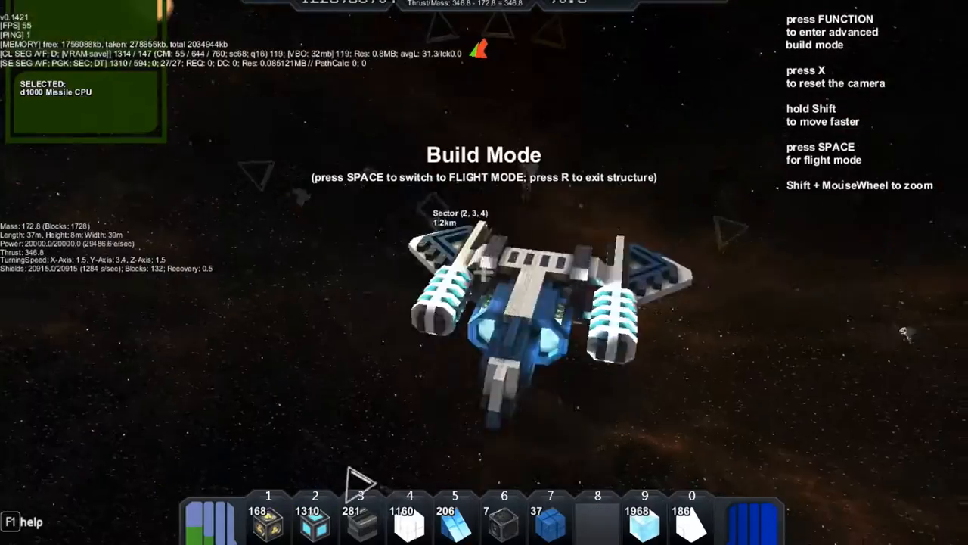
pyautogui.press('space')
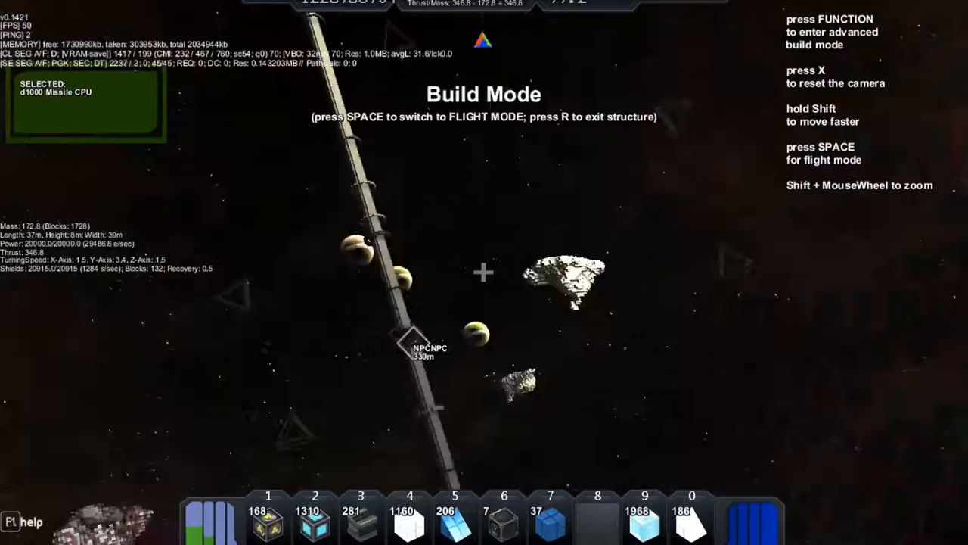
pyautogui.press('F')
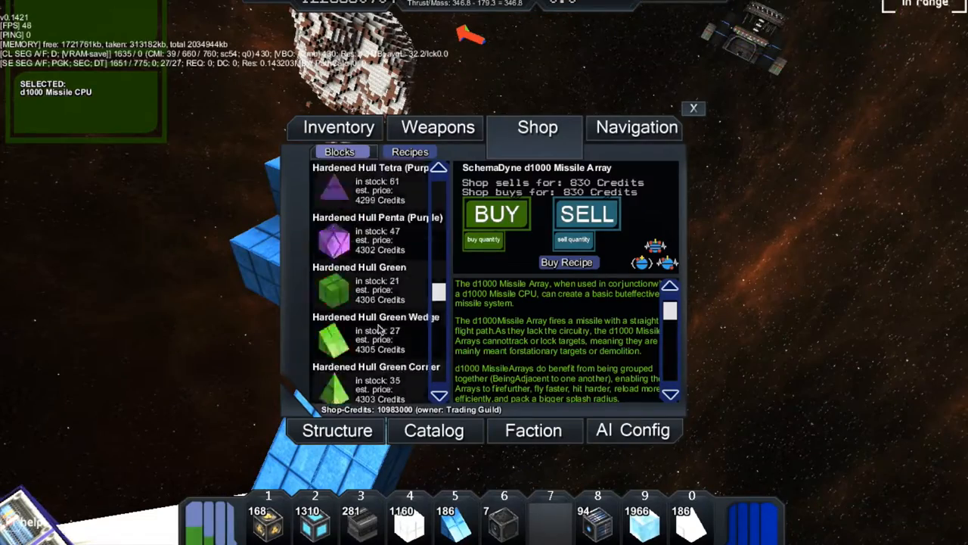
# Buy d1000 Missile Array blocks and place them with the wing and side launcher blocks.
pyautogui.click(693, 109)
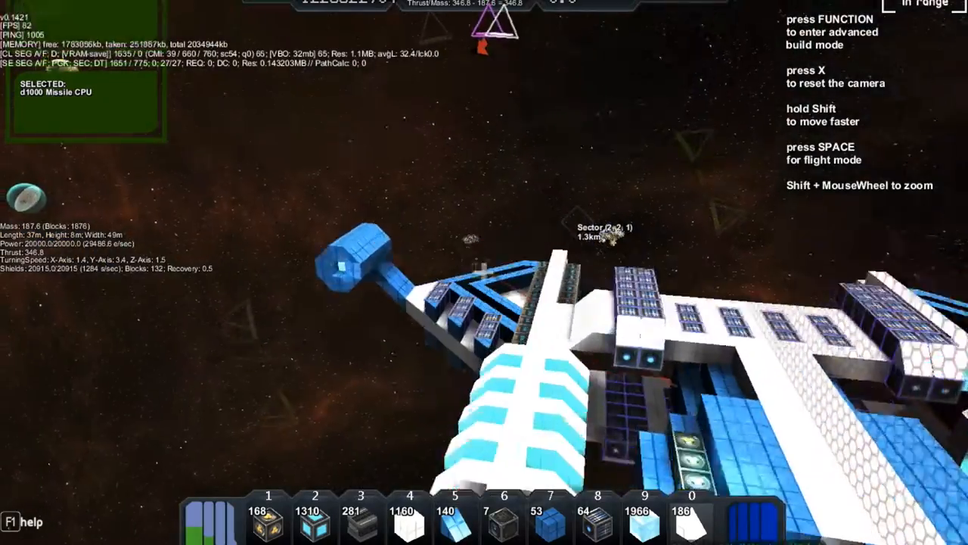
pyautogui.press('f')
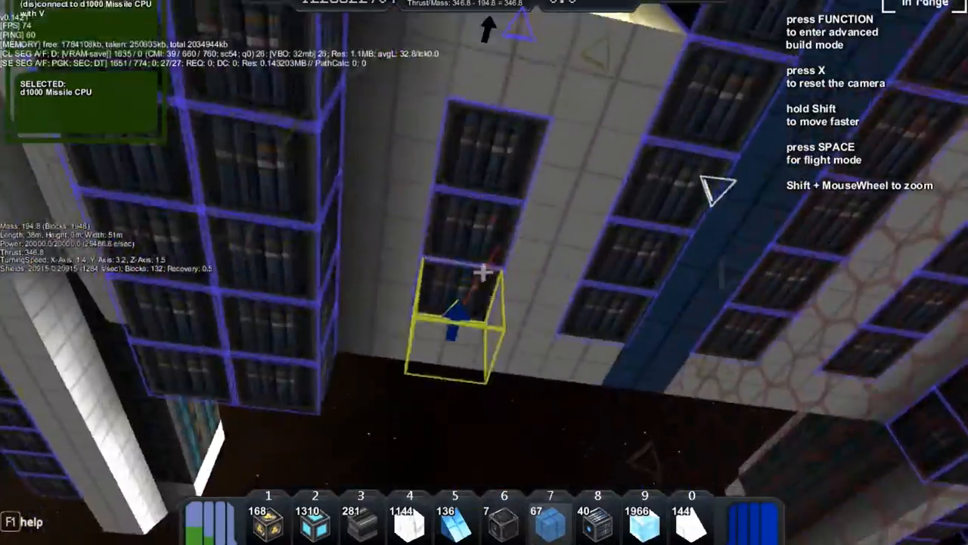
pyautogui.press('f')
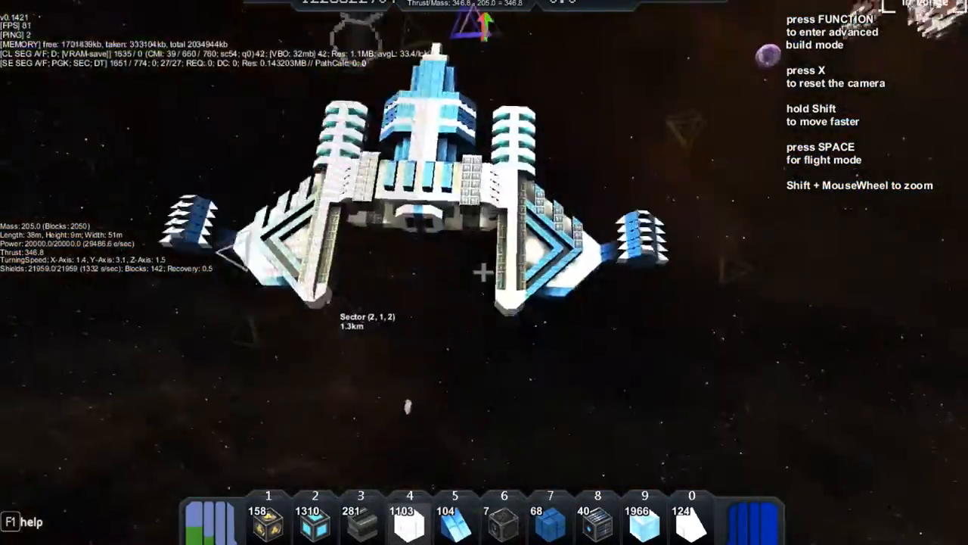
# Test-fly briefly, then add yellow interior blocks beside the launcher panel, reaching 2,168 blocks.
pyautogui.press('space')
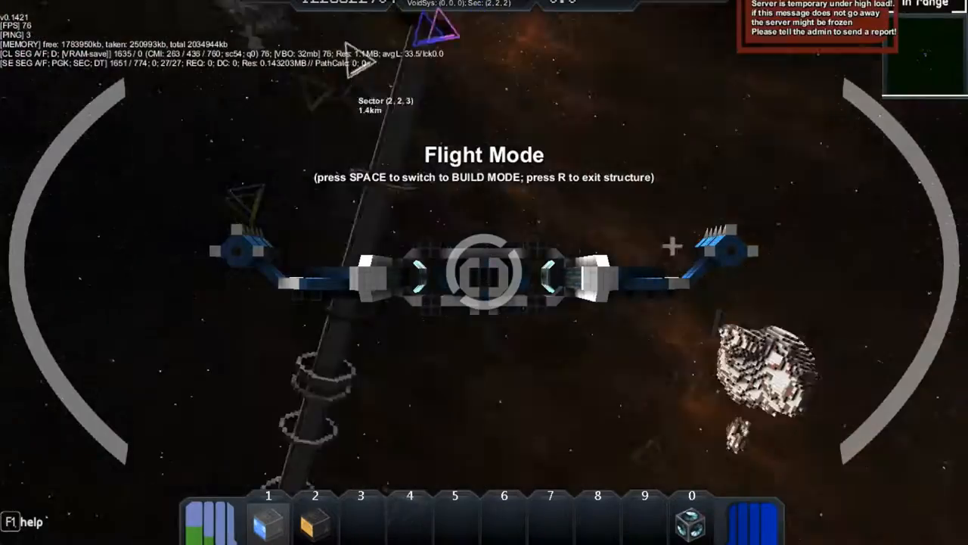
pyautogui.press('r')
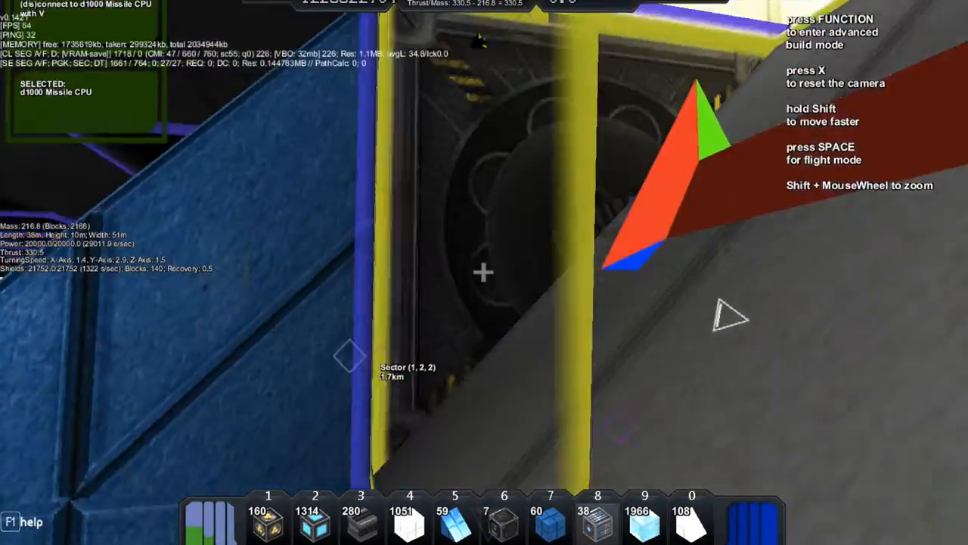
# Exit the fighter next to the station while its core reports overheating.
pyautogui.press('space')
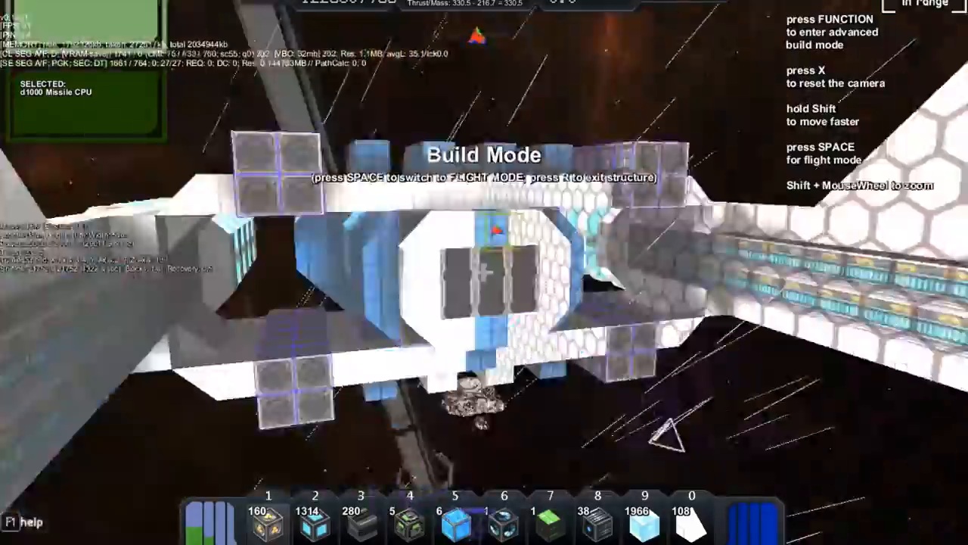
pyautogui.press('space')
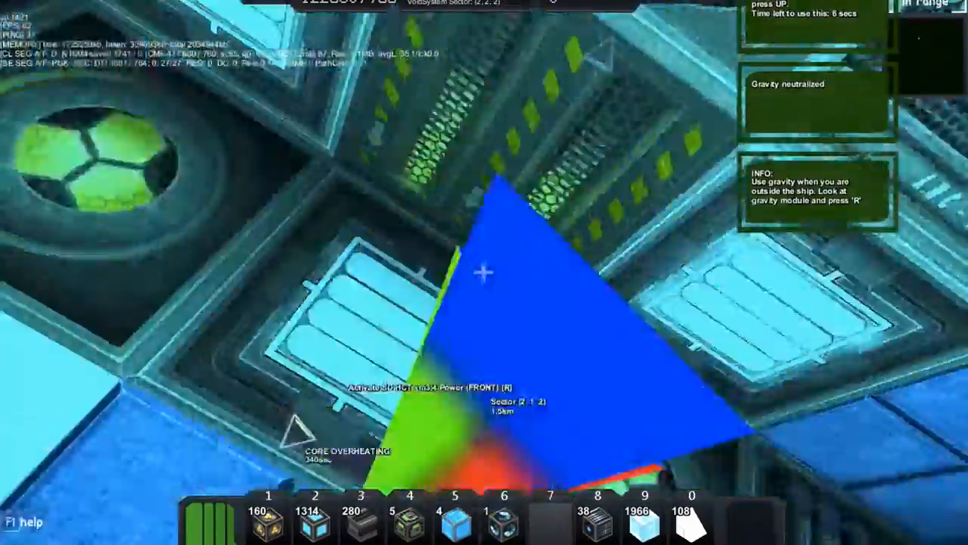